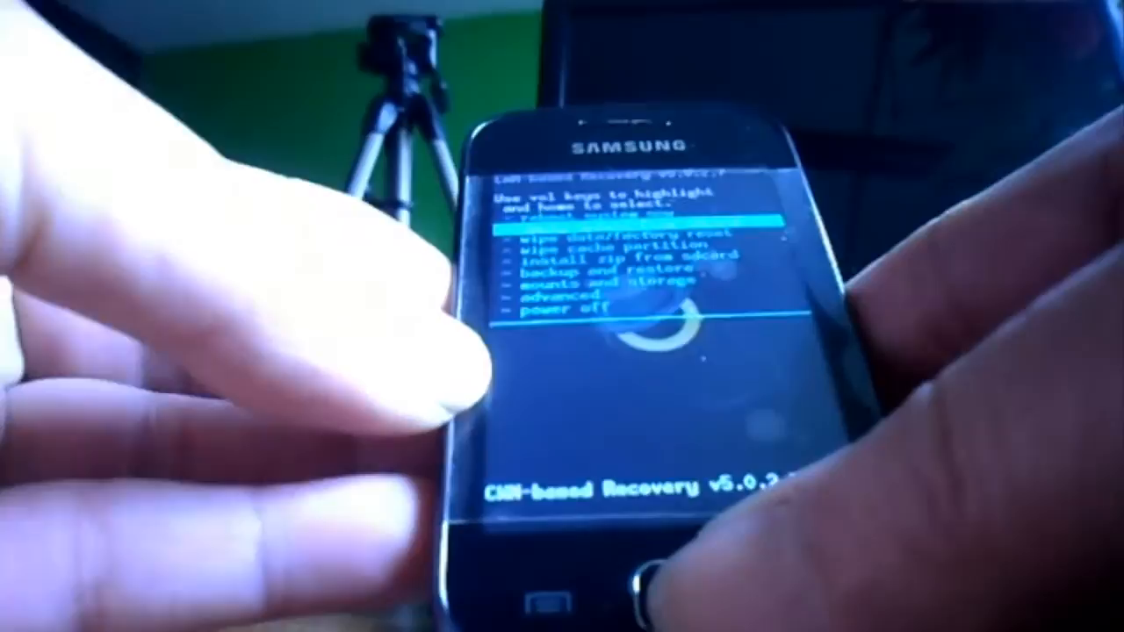
Move through the CWM recovery main menu listing wipe, install-from-sdcard and backup options.
left_click(544, 606)
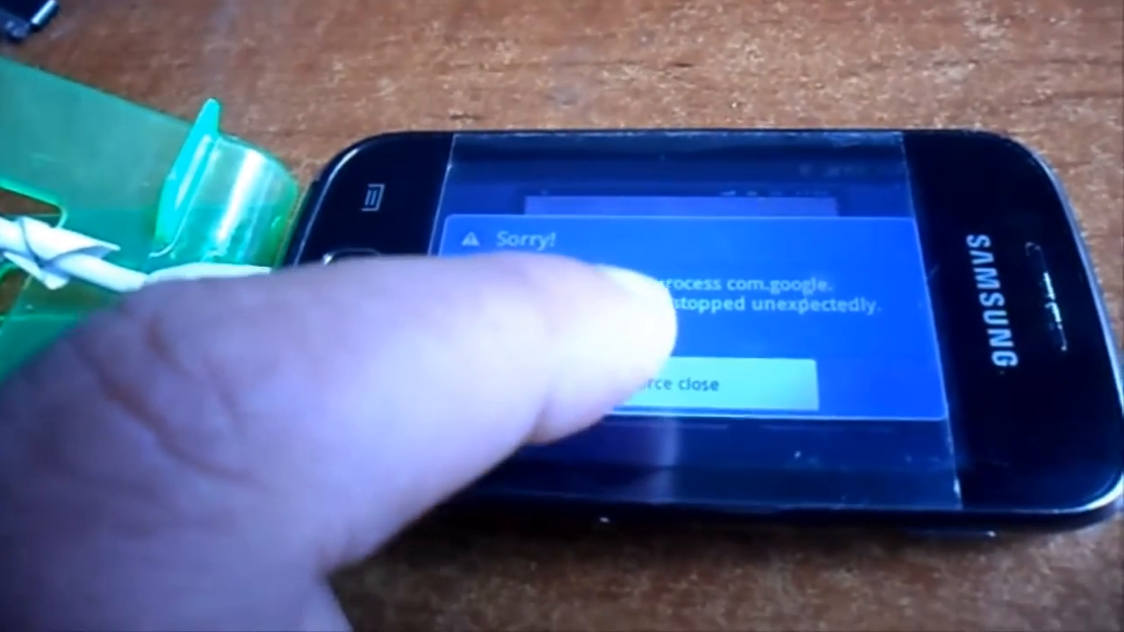
Force close the 'Sorry!' dialog about the com.google process stopping unexpectedly.
left_click(694, 384)
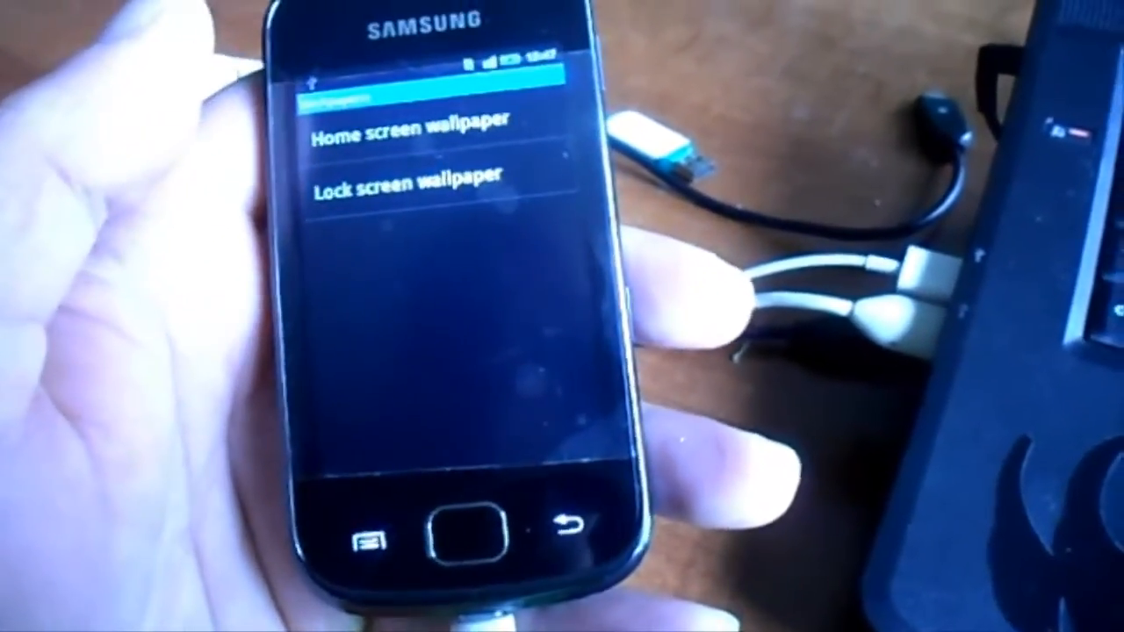
Choose Home screen wallpaper and save the cropped picture as the new wallpaper.
left_click(404, 175)
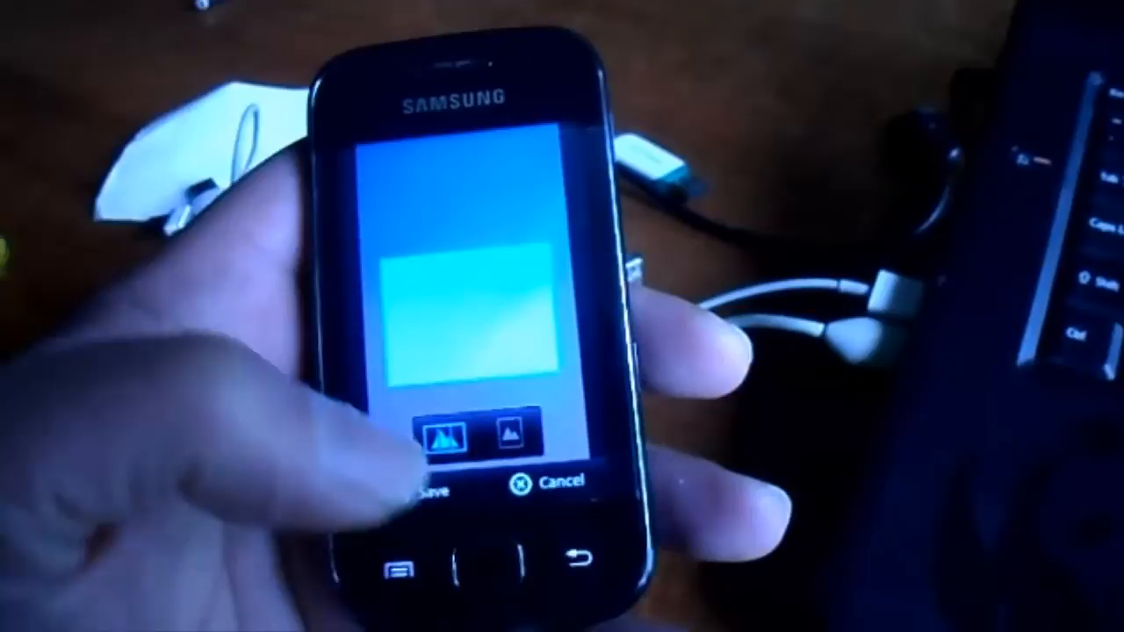
left_click(443, 487)
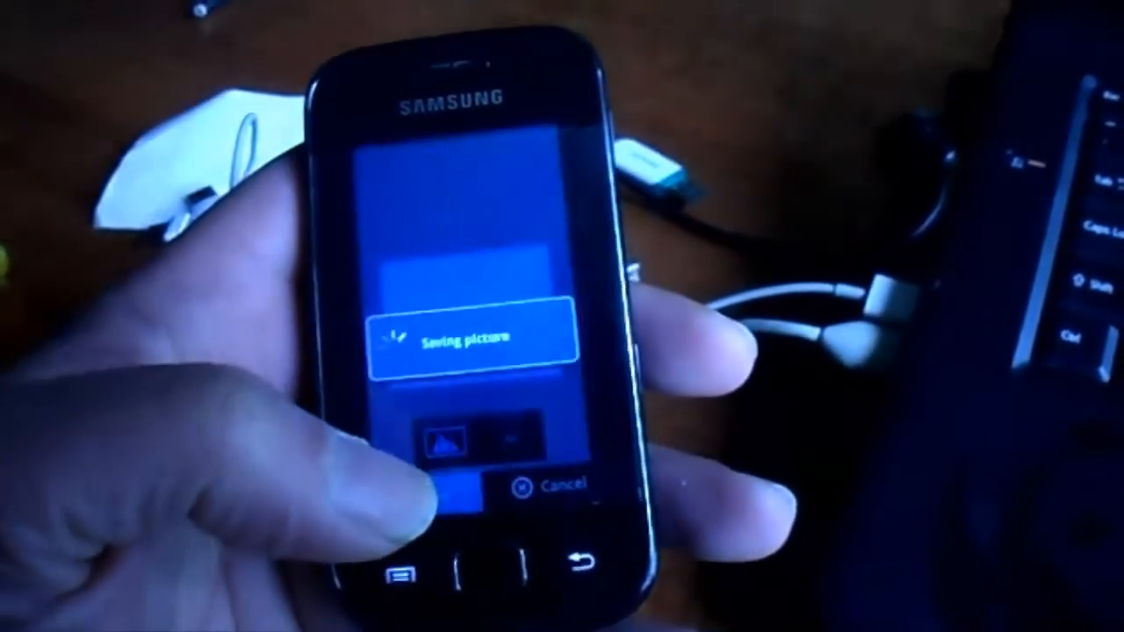